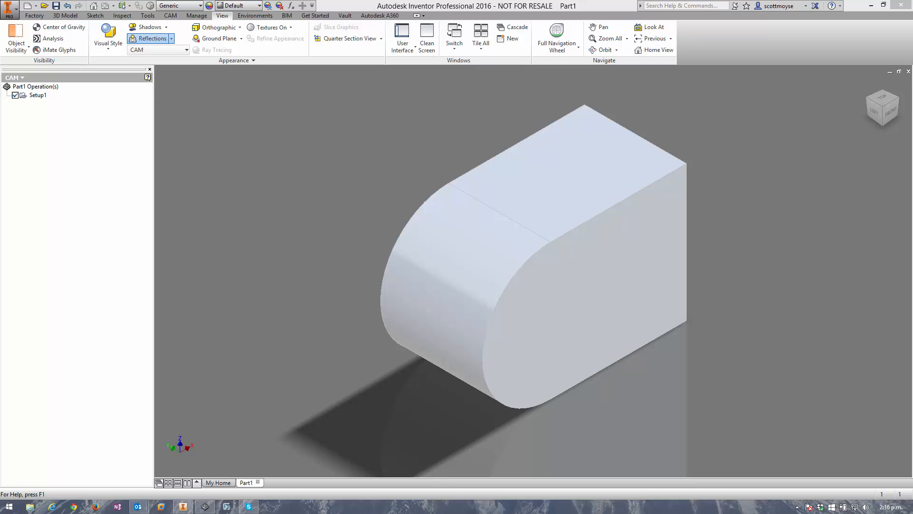
pyautogui.moveTo(65, 183)
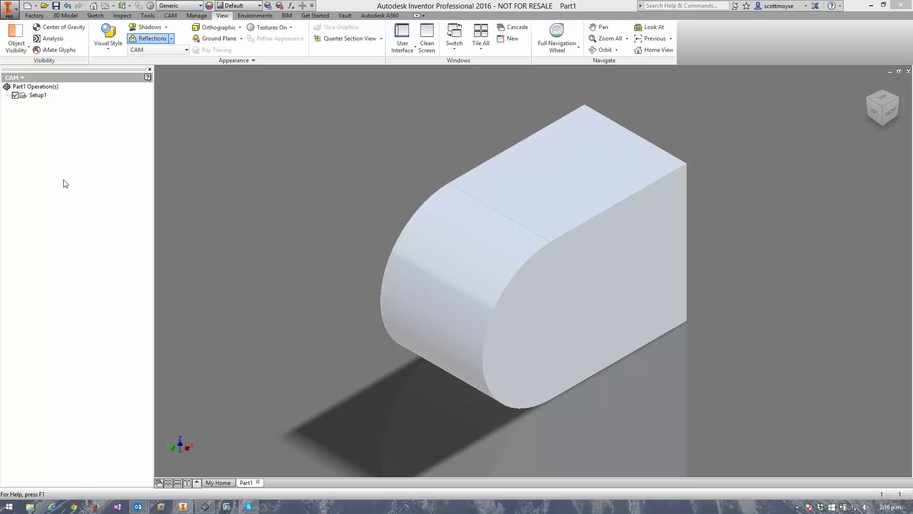
# Switch the ribbon to the CAM tab to show the machining commands.
pyautogui.click(171, 16)
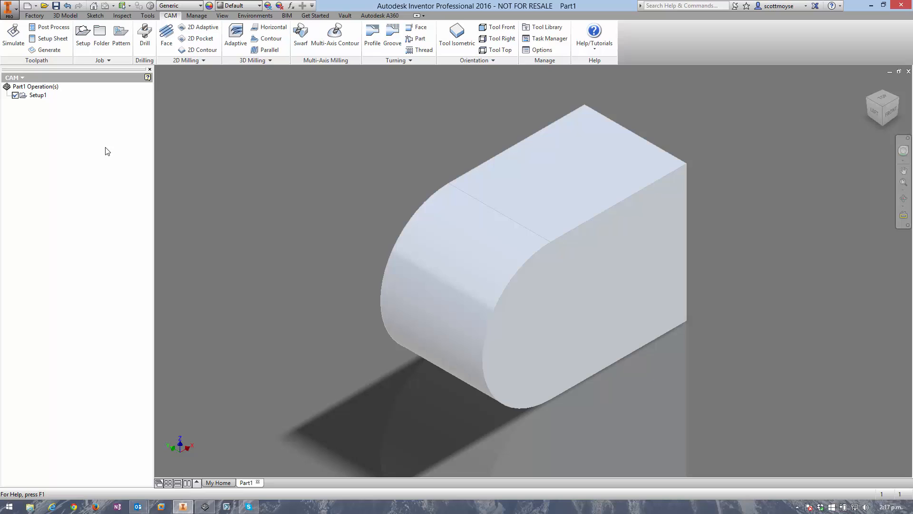
pyautogui.moveTo(113, 149)
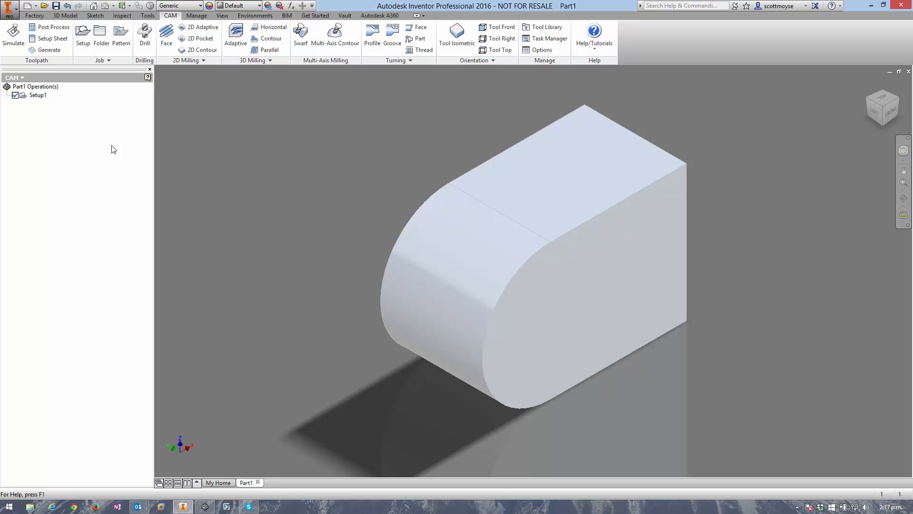
pyautogui.moveTo(200, 38)
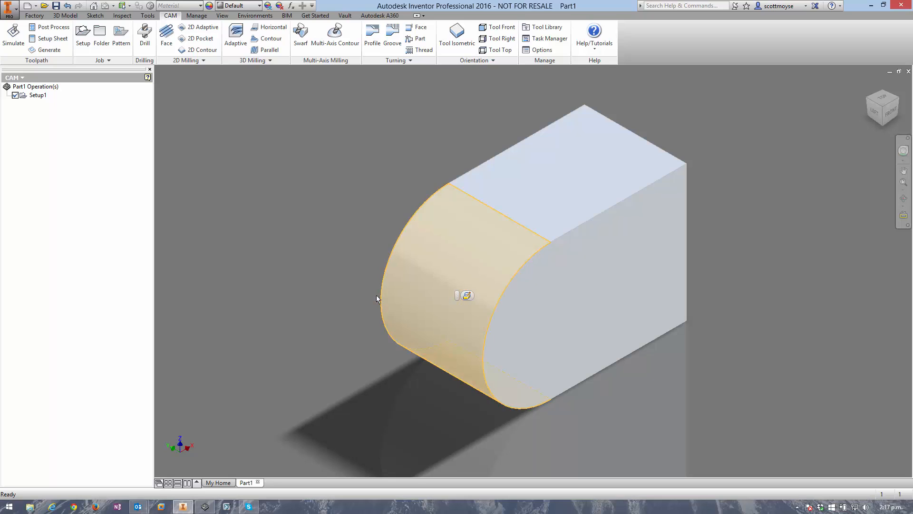
pyautogui.moveTo(63, 265)
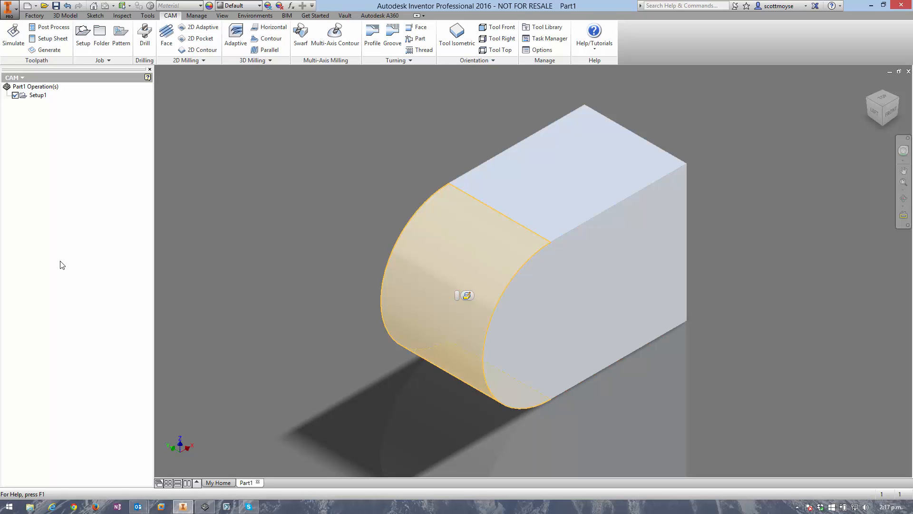
pyautogui.moveTo(91, 238)
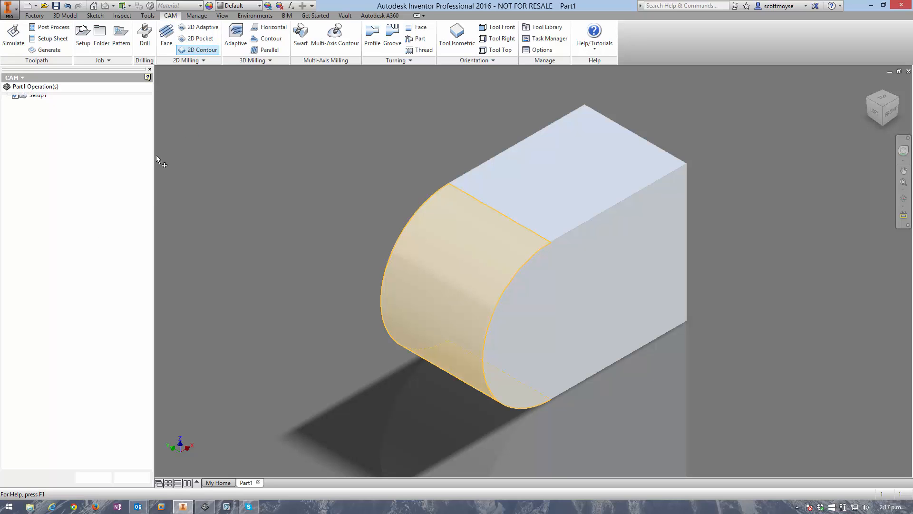
# Start a 2D Contour operation and choose a Ø10 mm flat mill from the filtered list.
pyautogui.click(202, 50)
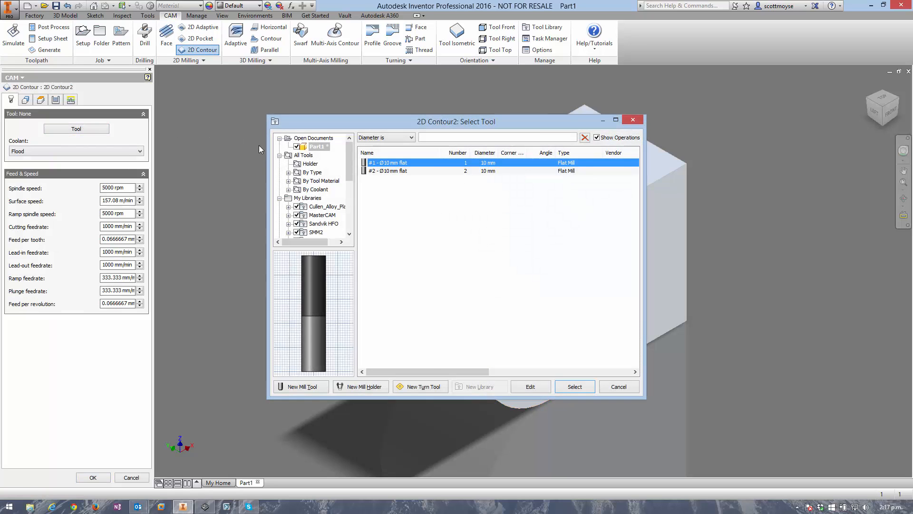
pyautogui.write('10')
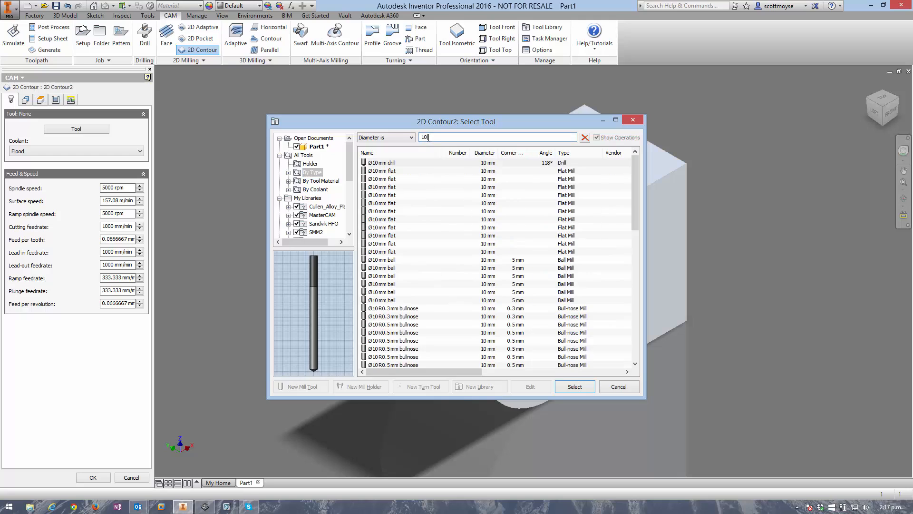
pyautogui.click(407, 219)
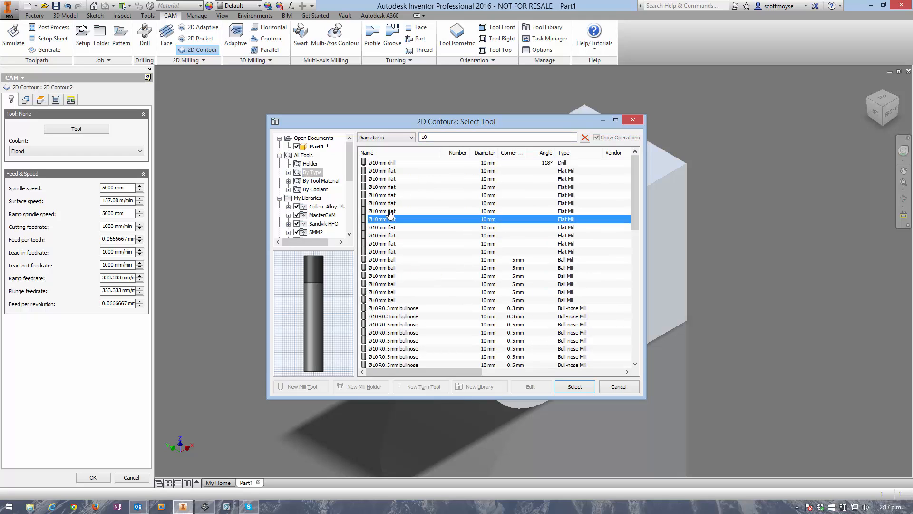
pyautogui.click(574, 386)
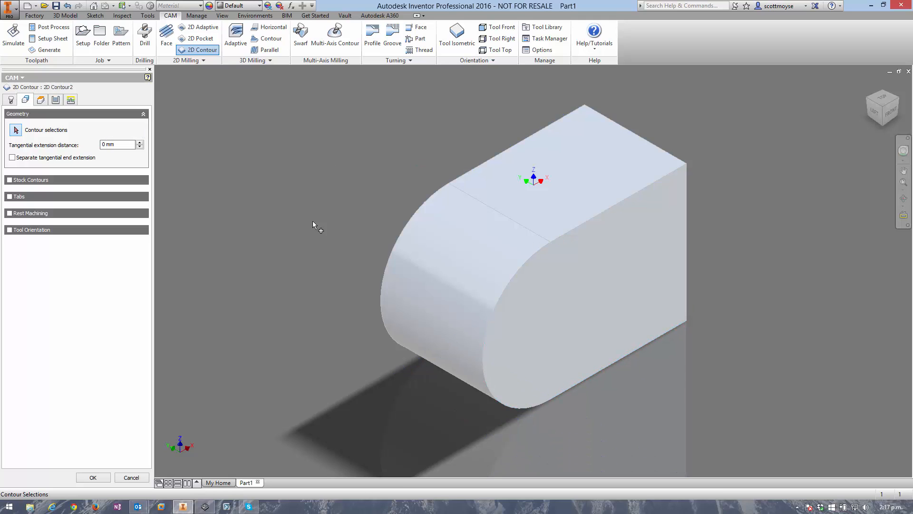
# Try the top edge chain as the contour, clear the selection, and cancel the operation.
pyautogui.click(478, 171)
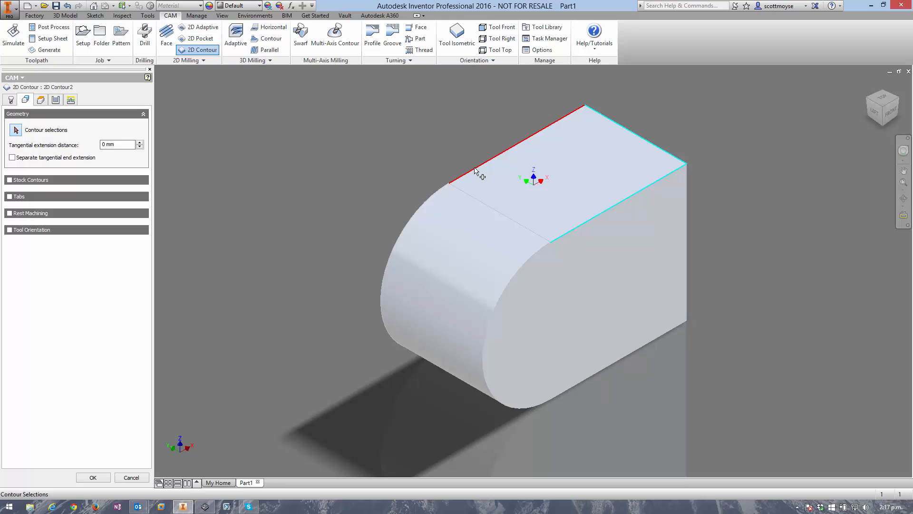
pyautogui.click(451, 181)
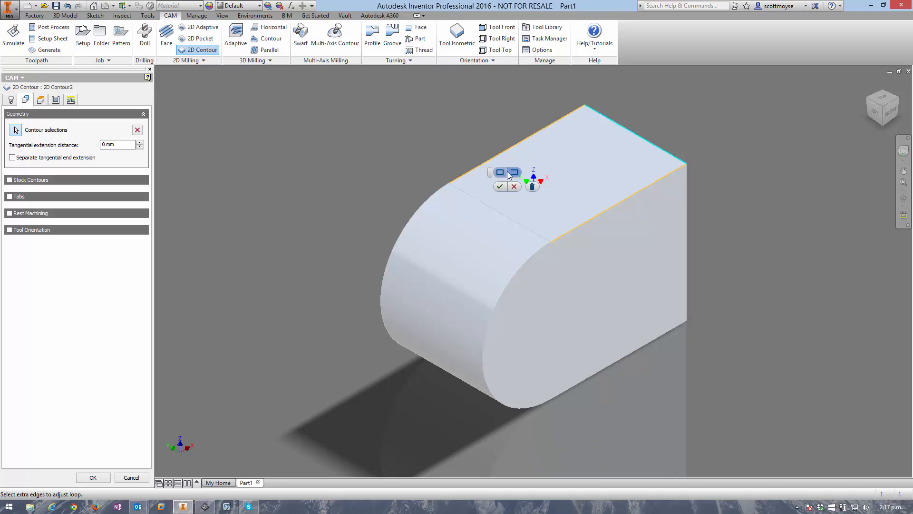
pyautogui.click(408, 233)
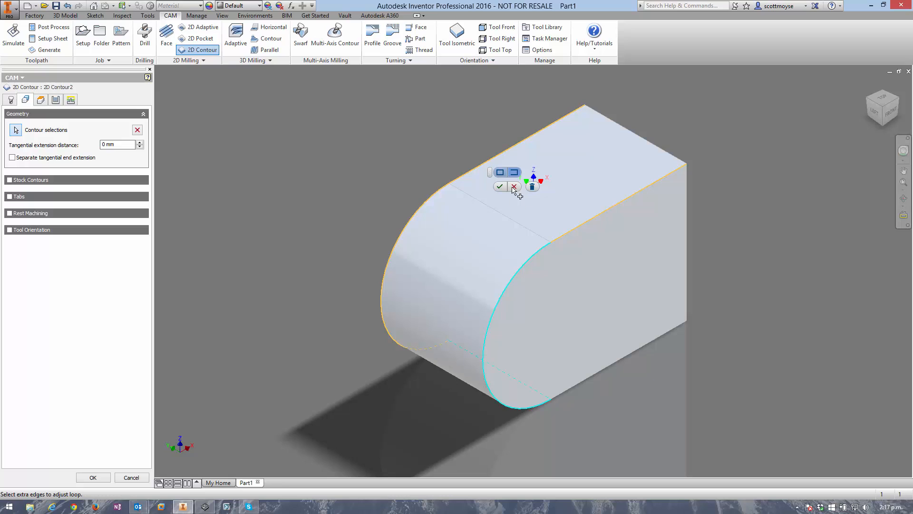
pyautogui.click(514, 187)
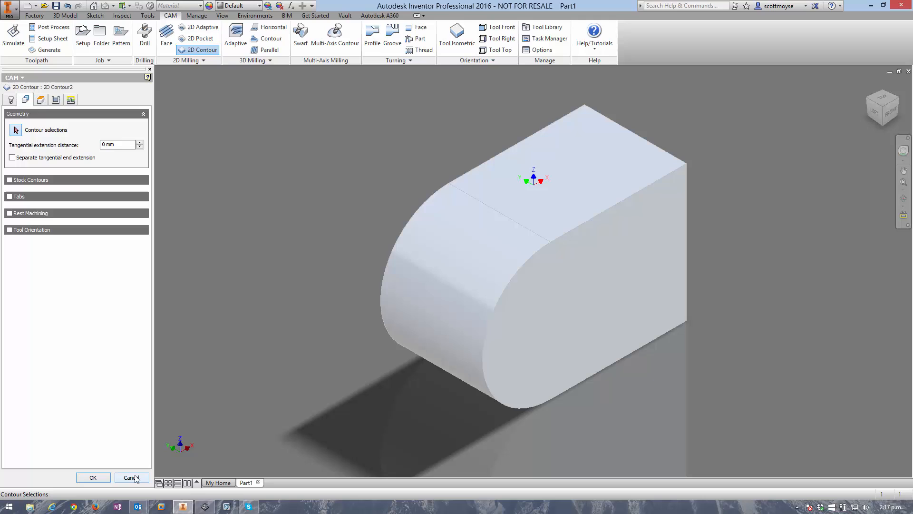
pyautogui.click(130, 478)
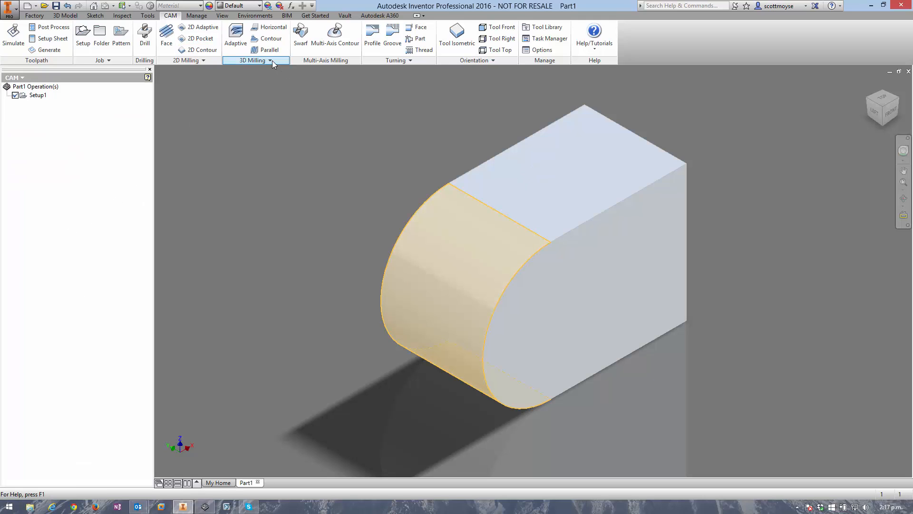
pyautogui.moveTo(270, 38)
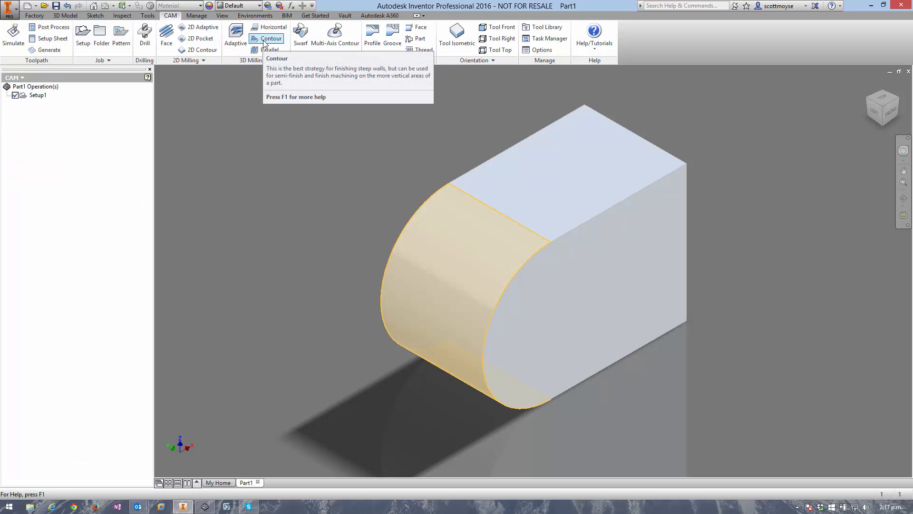
# Start a 3D Contour operation and choose a Ø10 mm flat end mill, filtering diameter 10.
pyautogui.click(271, 39)
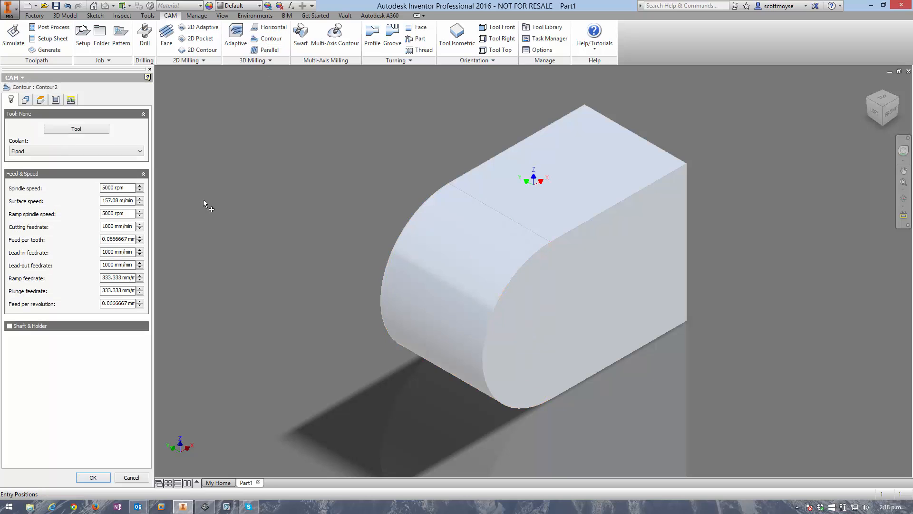
pyautogui.click(76, 129)
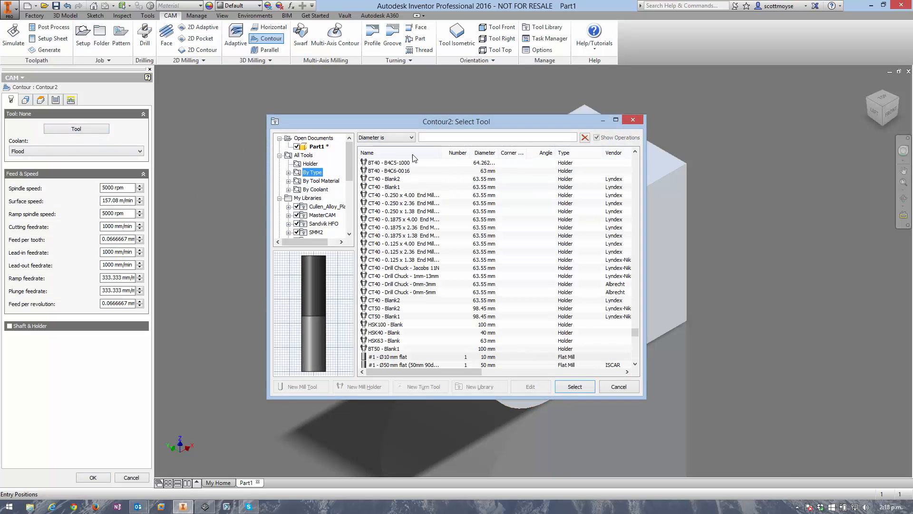
pyautogui.write('10')
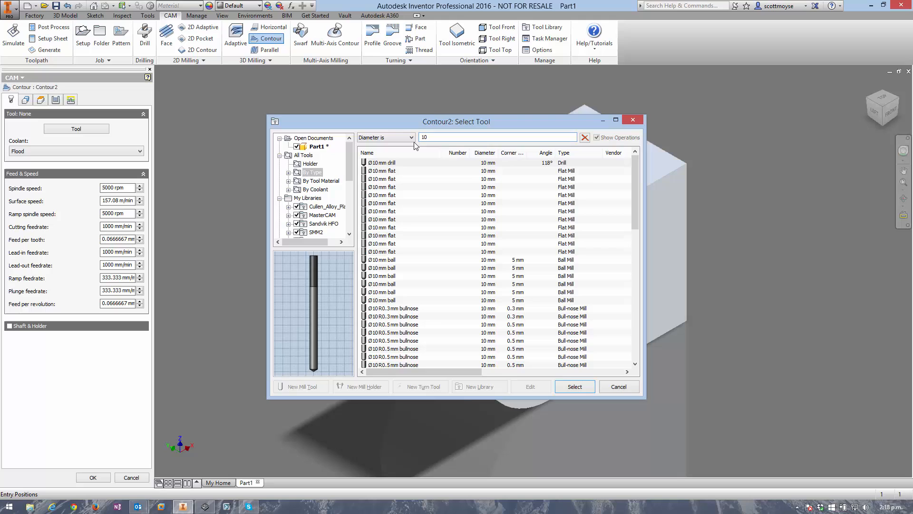
pyautogui.click(407, 219)
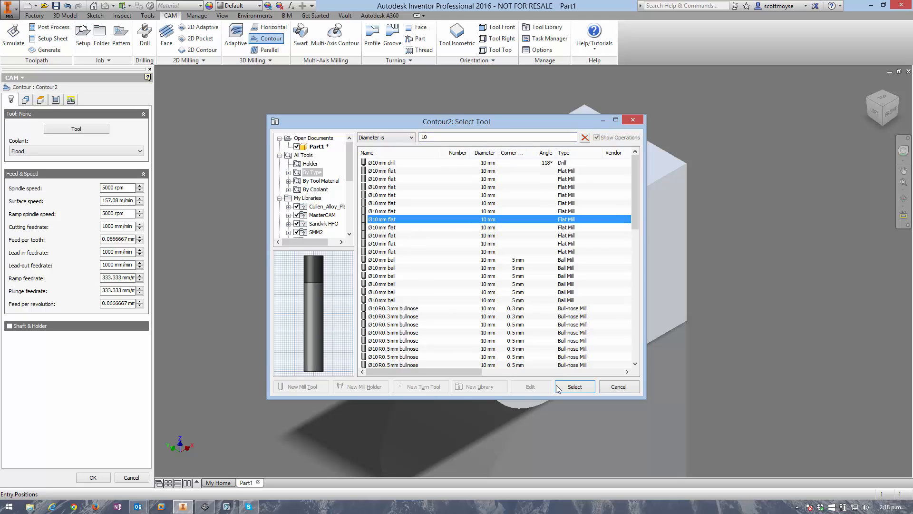
pyautogui.click(574, 386)
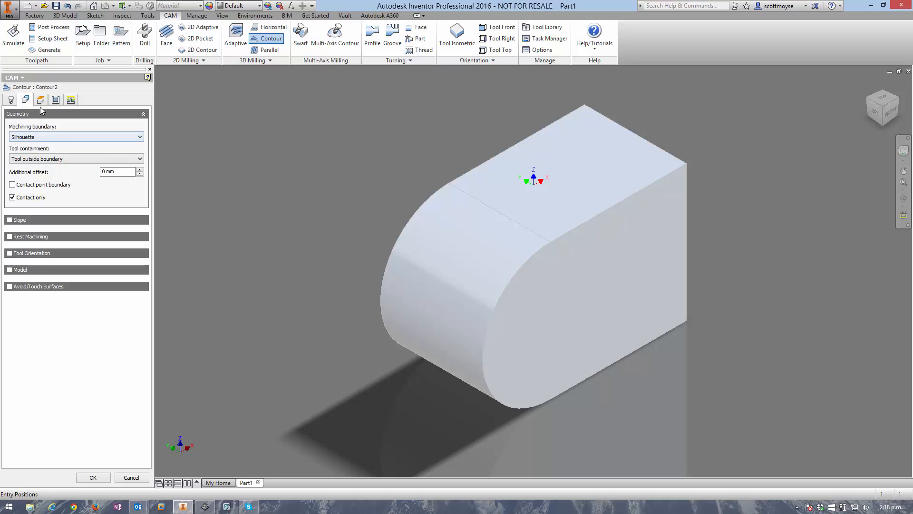
# Set Contour2's top height to model bottom with 0.25 mm offset, bottom height model bottom.
pyautogui.click(41, 100)
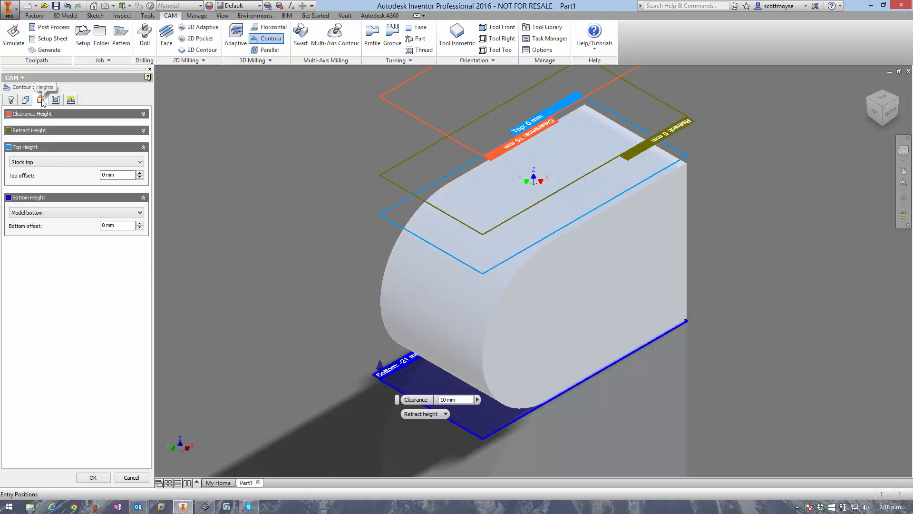
pyautogui.click(41, 99)
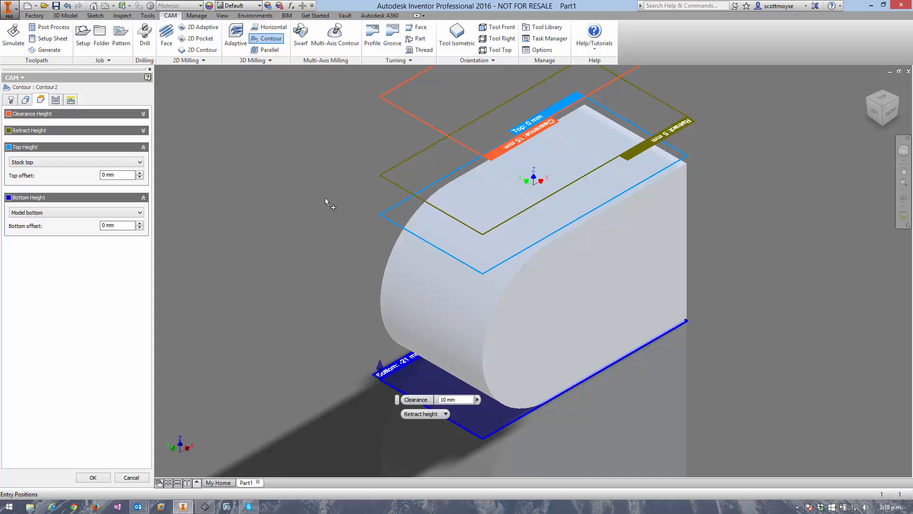
pyautogui.moveTo(383, 218)
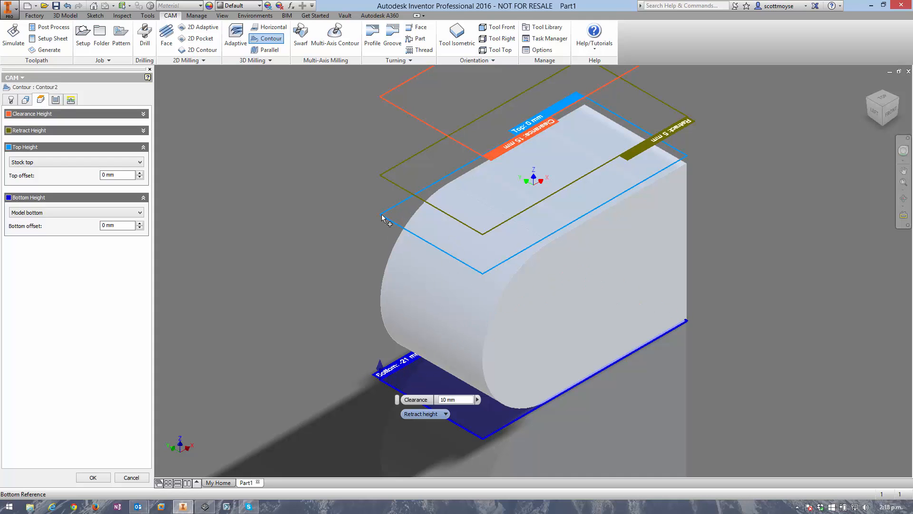
pyautogui.moveTo(242, 438)
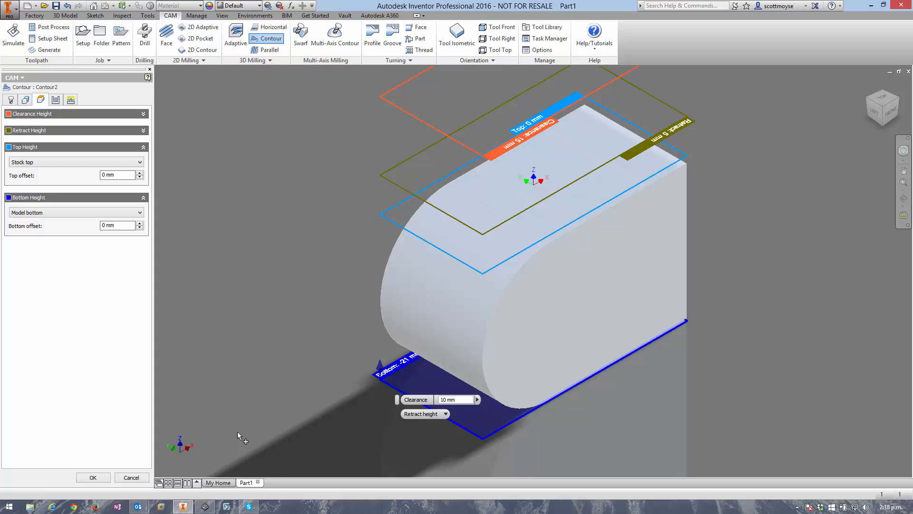
pyautogui.moveTo(384, 361)
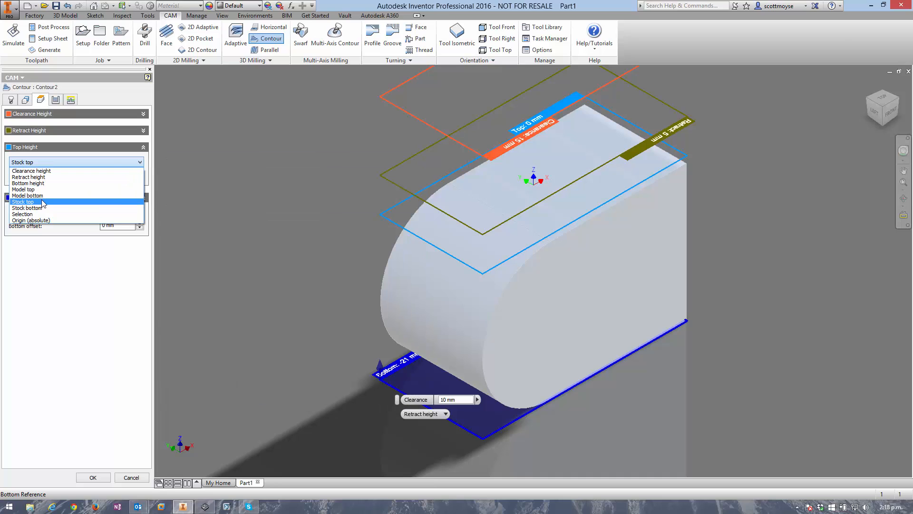
pyautogui.click(27, 195)
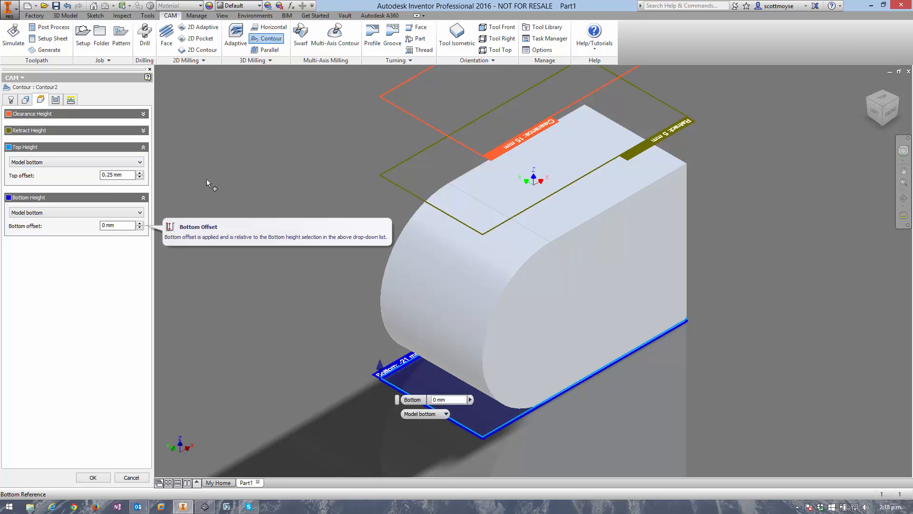
pyautogui.moveTo(55, 99)
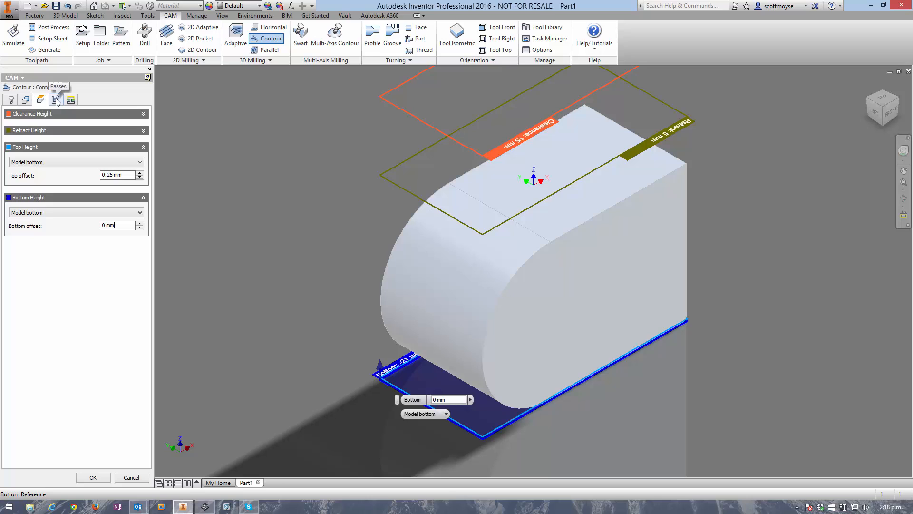
pyautogui.click(55, 99)
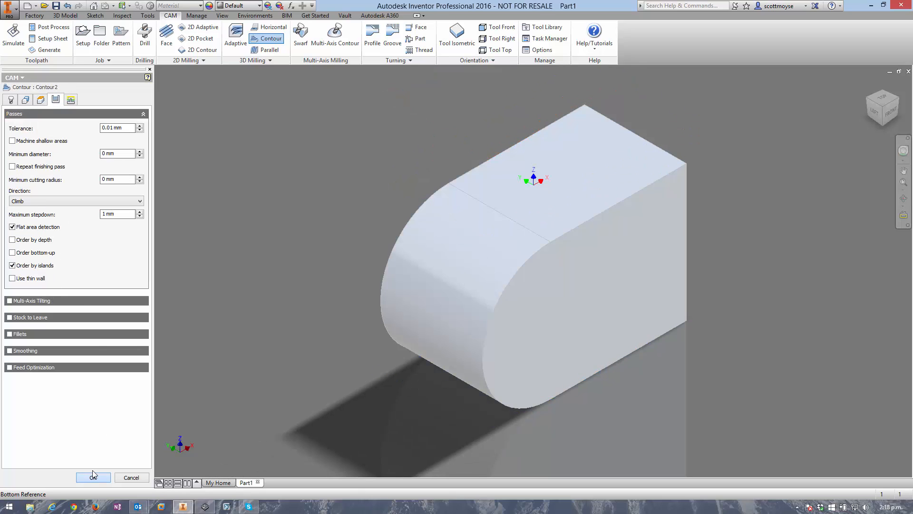
# Accept Contour2 to generate its single toolpath loop around the block's base.
pyautogui.click(93, 477)
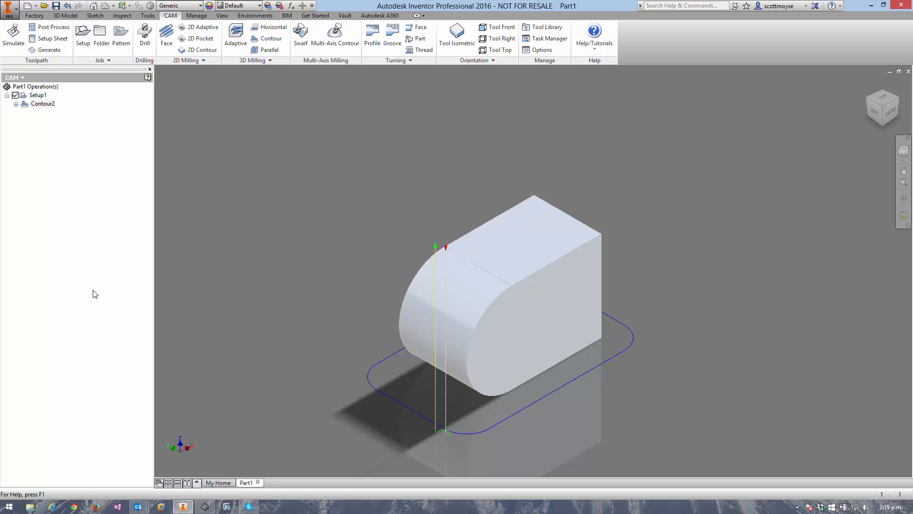
pyautogui.scroll(3)
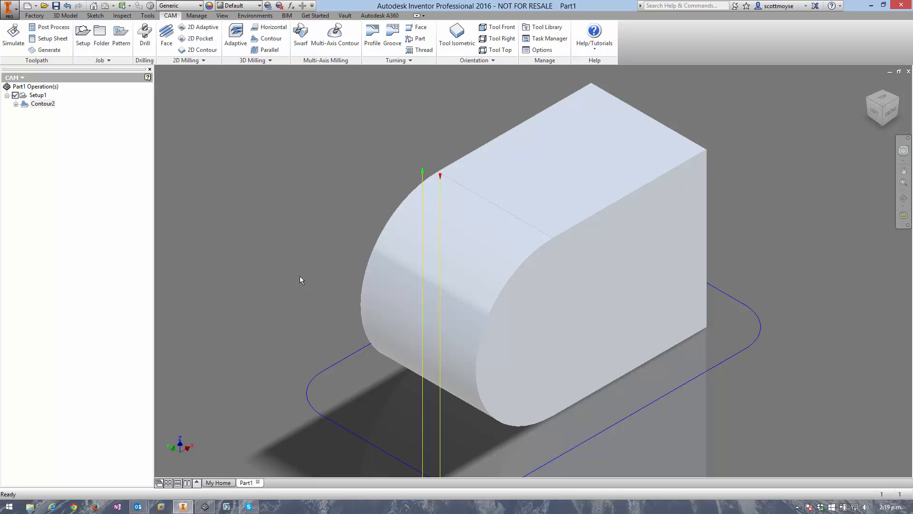
pyautogui.moveTo(291, 282)
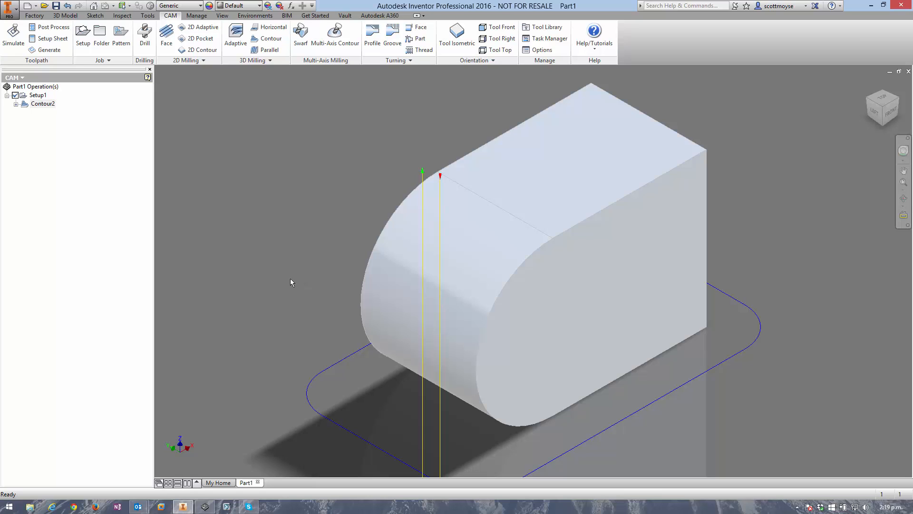
pyautogui.click(436, 262)
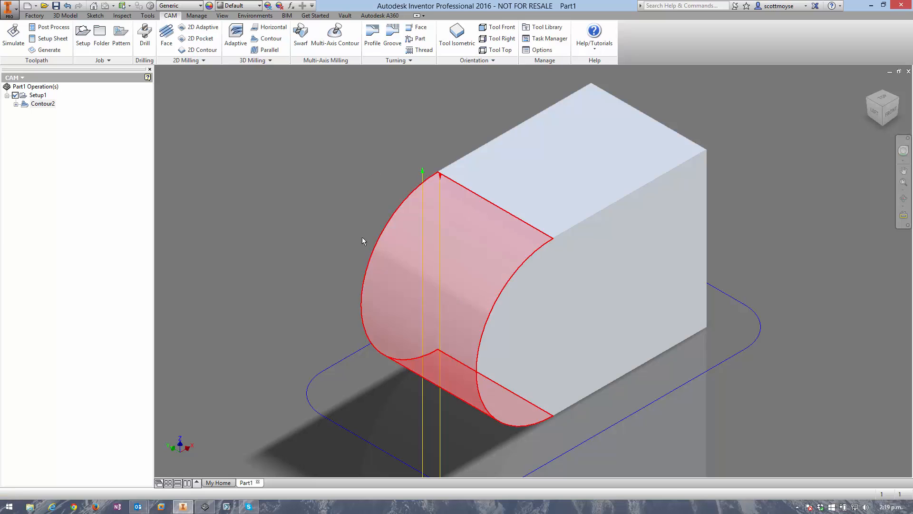
pyautogui.click(362, 241)
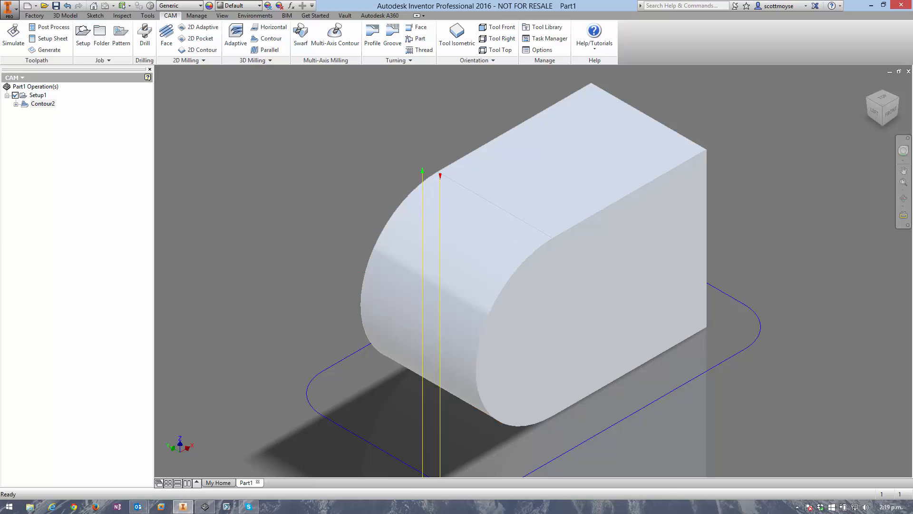